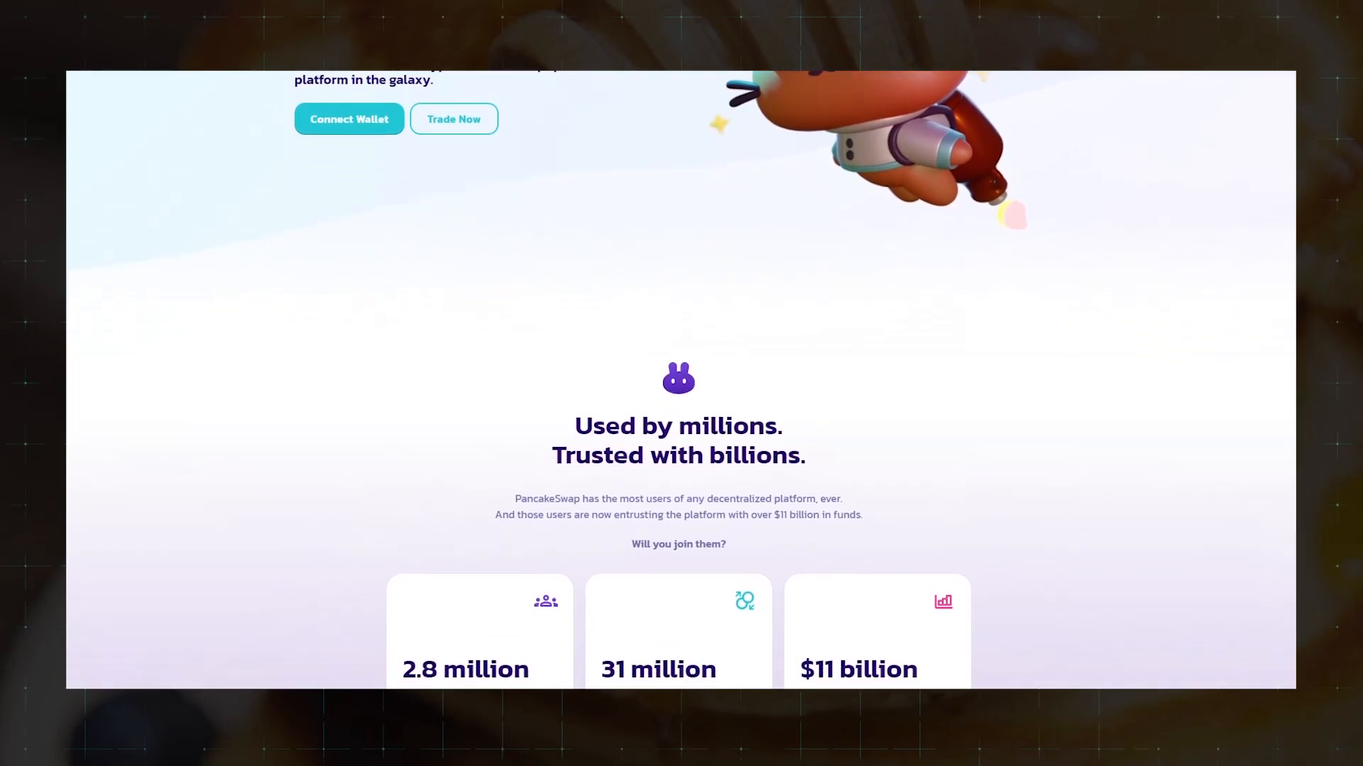
# Connect the MetaMask wallet from the header so the home page greets the account.
pyautogui.scroll(-3)
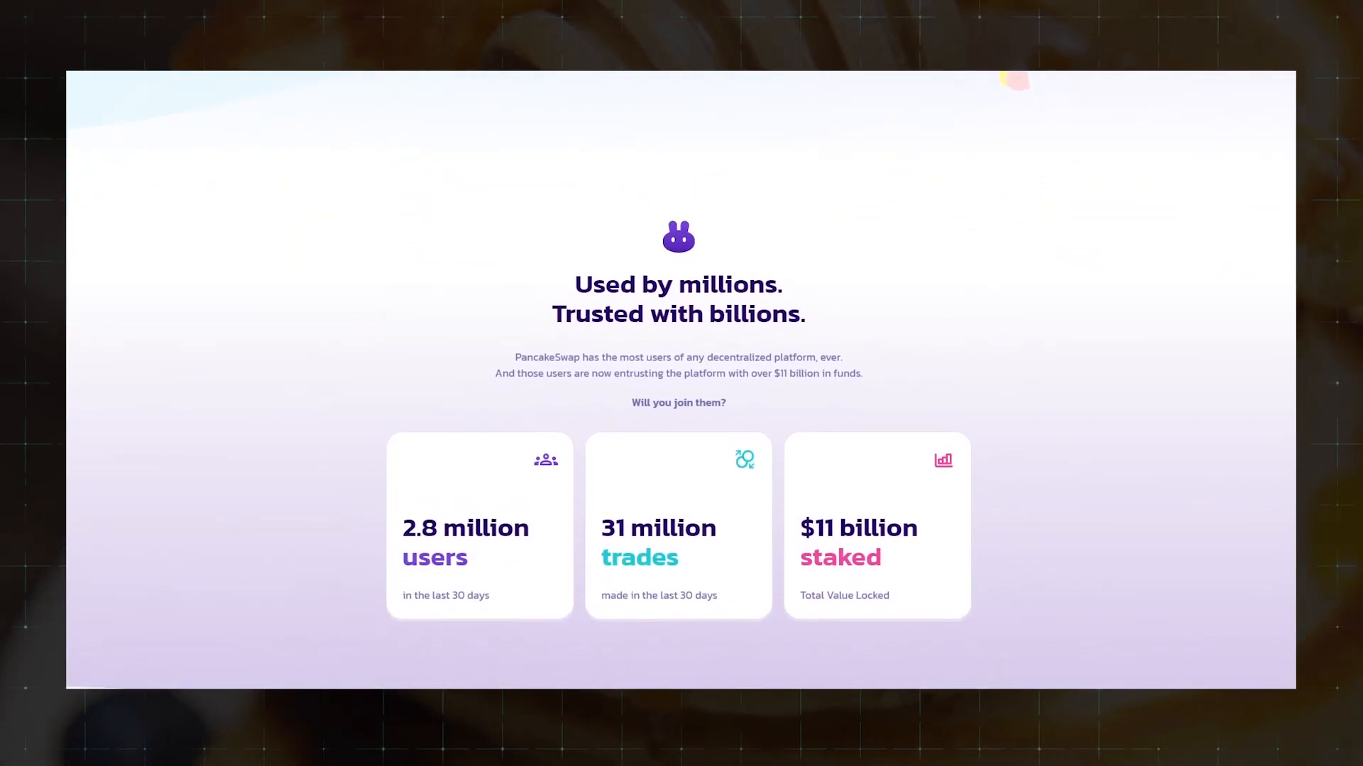
pyautogui.scroll(3)
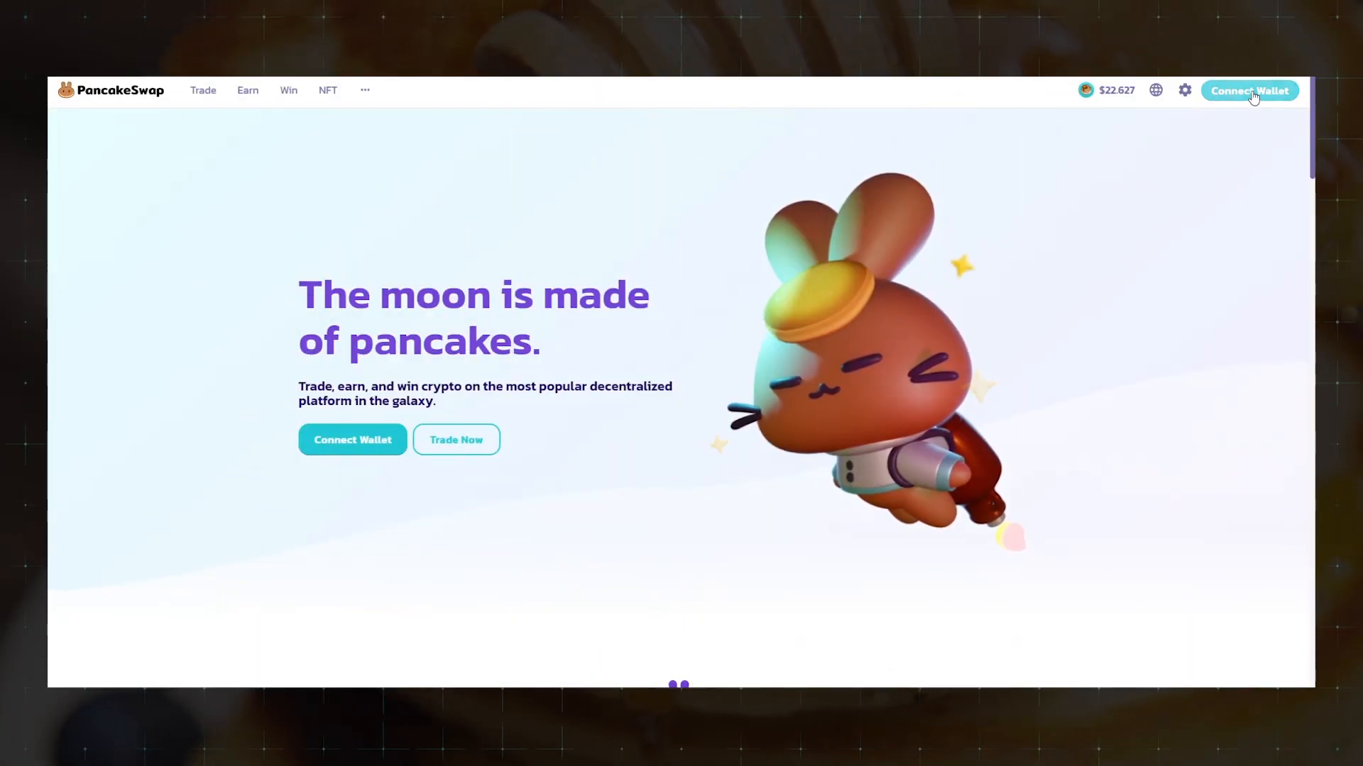
pyautogui.click(1249, 90)
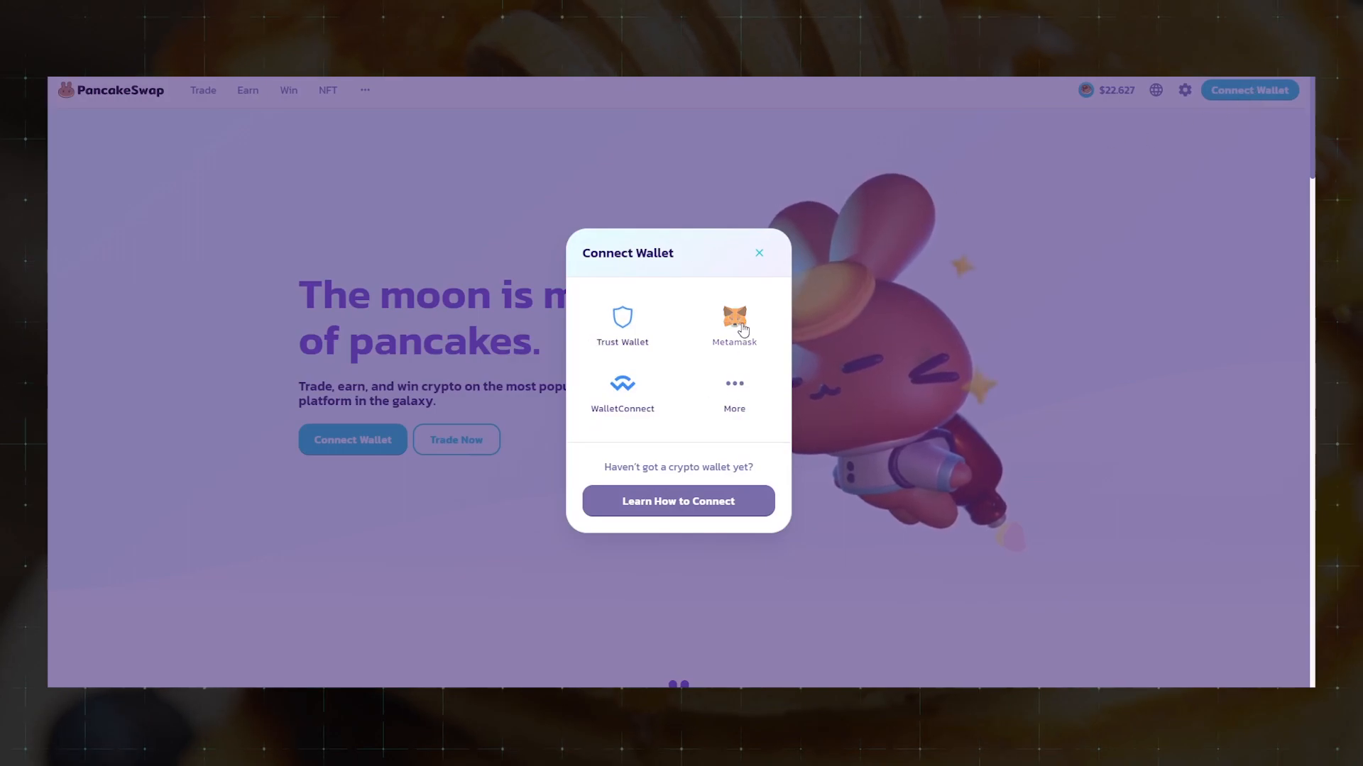
pyautogui.click(734, 319)
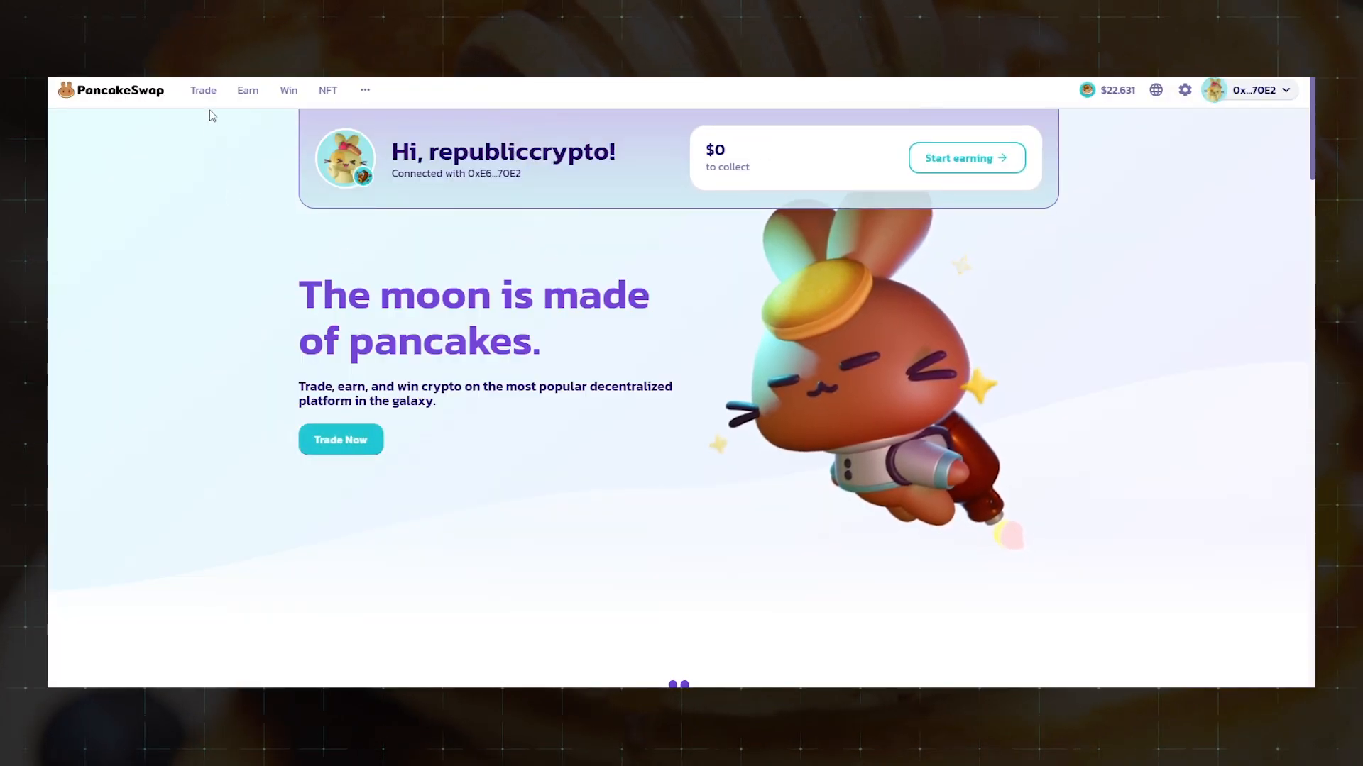
# Go to Trade > Exchange and quote about 0.0143 BNB for roughly 5.95 BUSD.
pyautogui.click(203, 90)
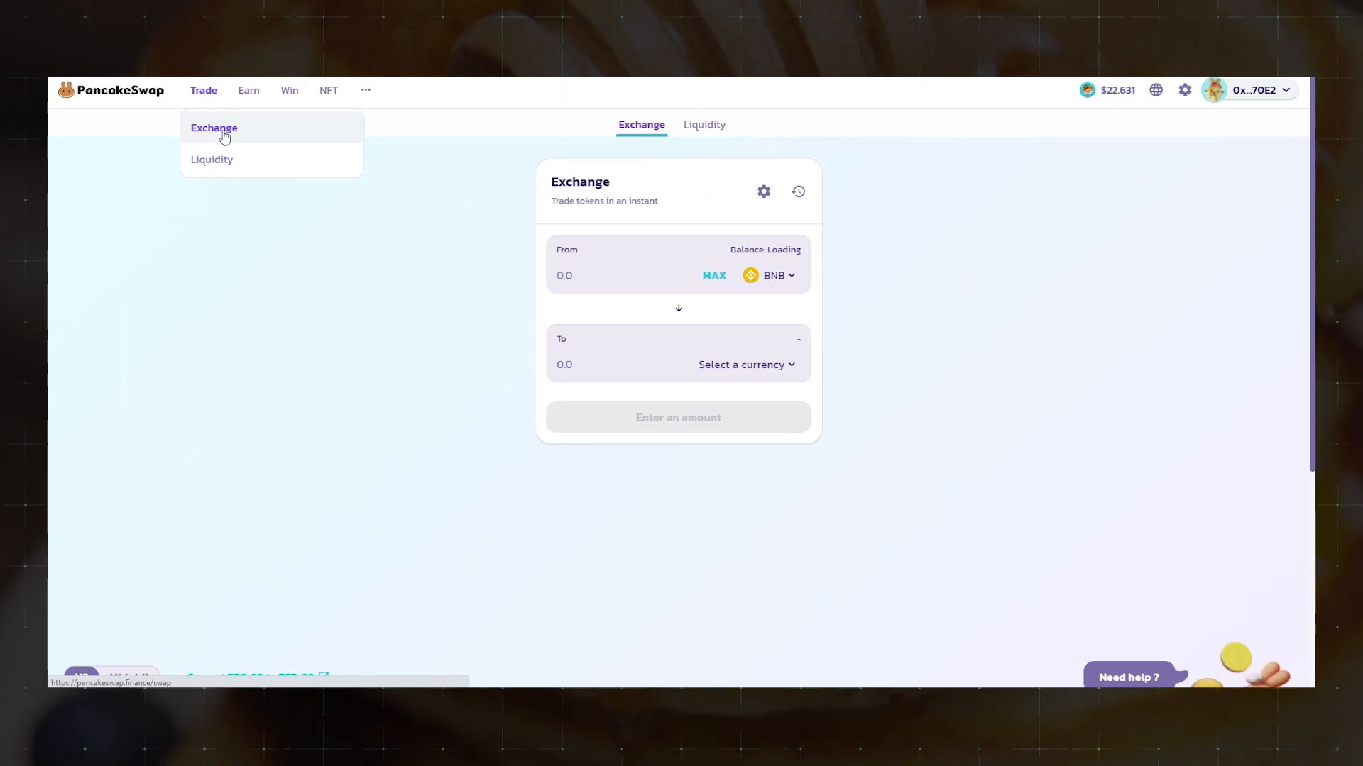
pyautogui.click(745, 365)
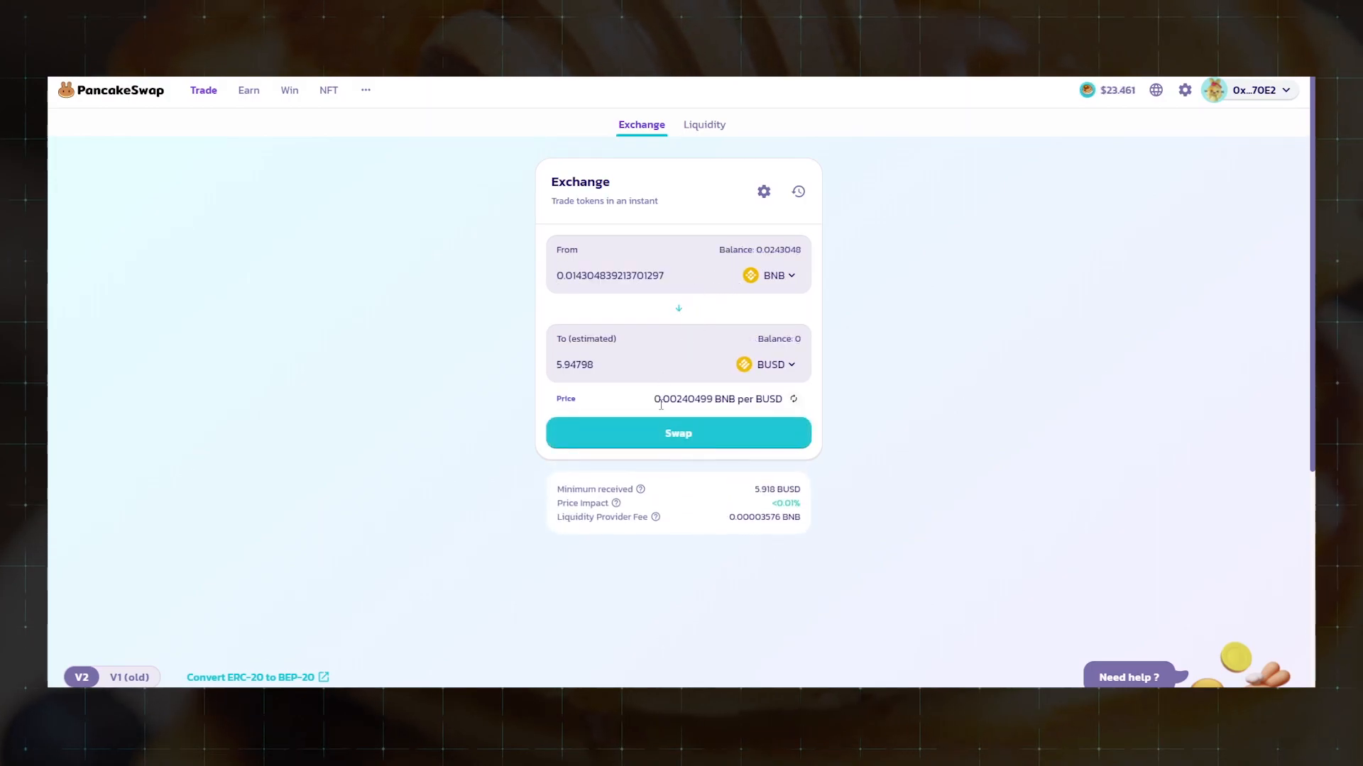
pyautogui.click(678, 433)
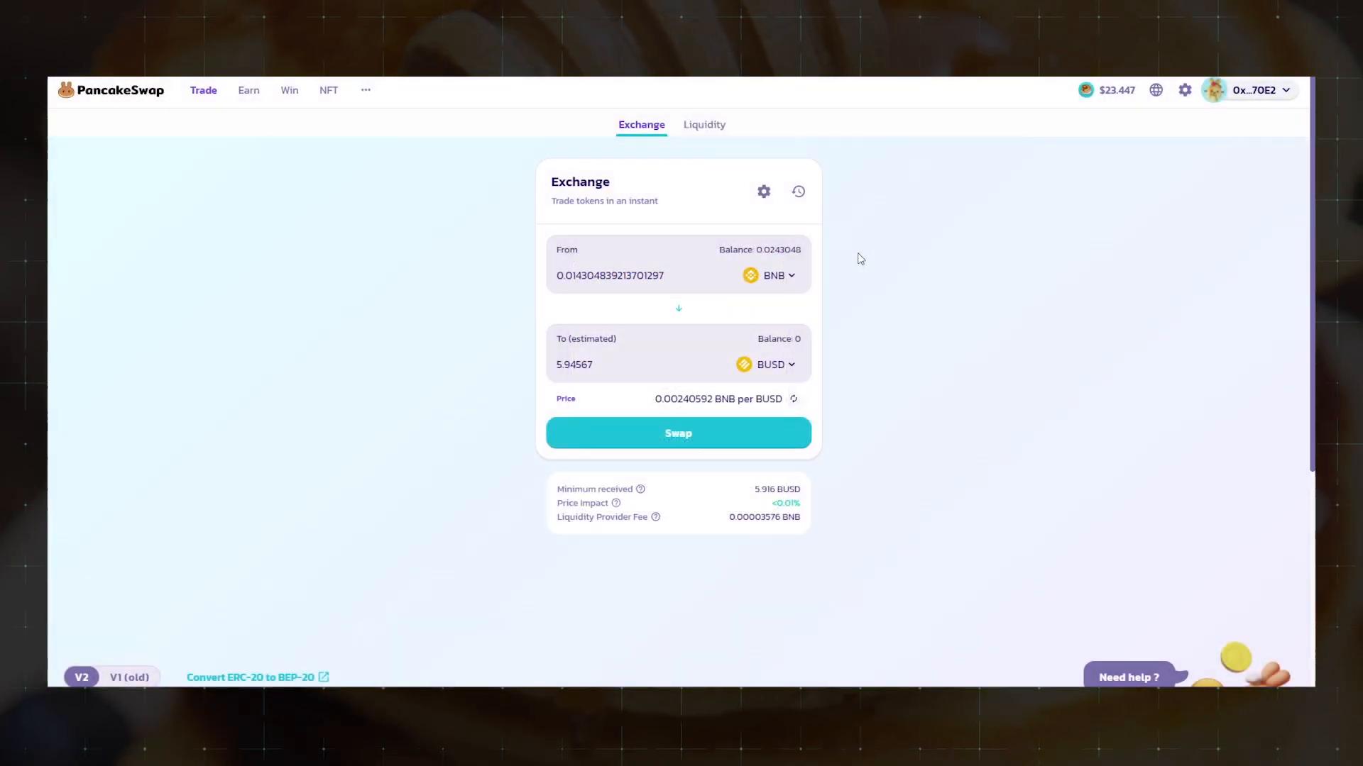
pyautogui.moveTo(763, 191)
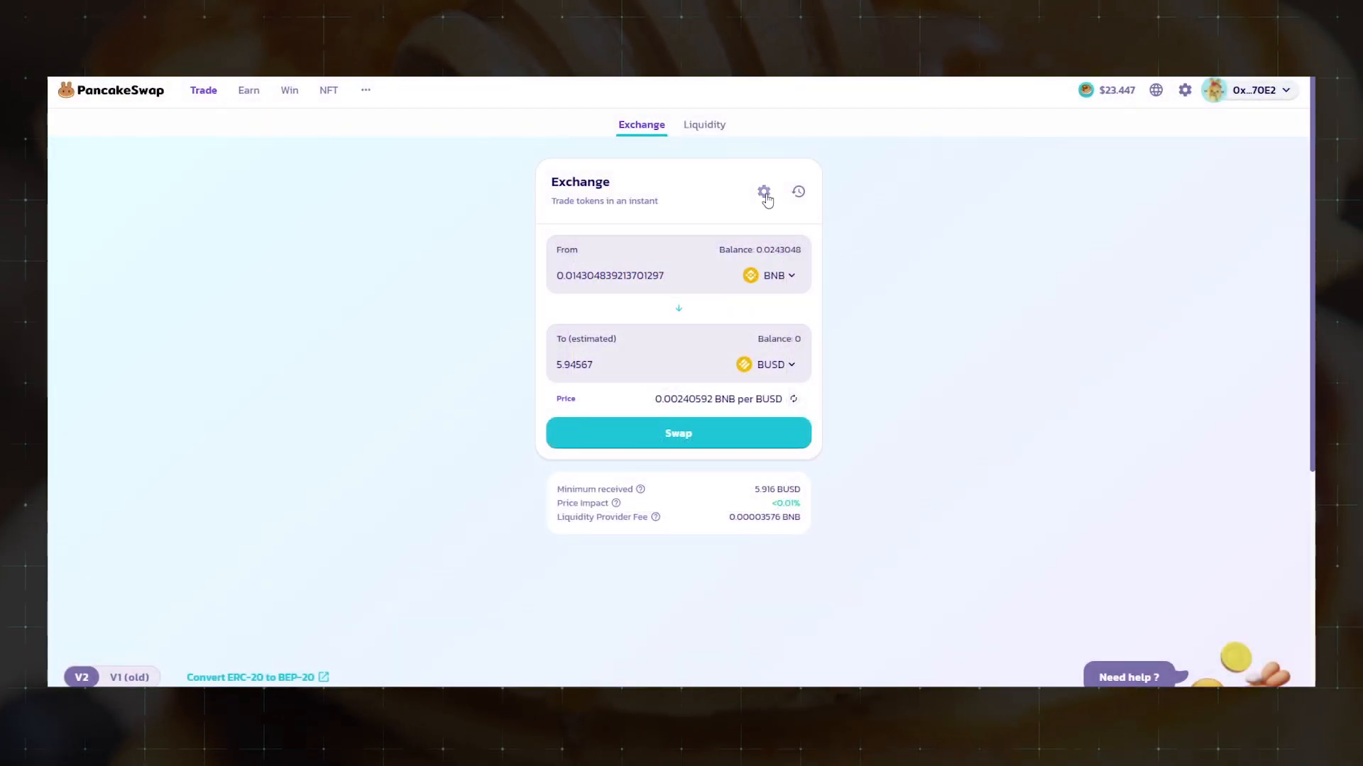
# In Exchange settings, raise Default Transaction Speed through Fast (6) to Instant (7).
pyautogui.click(763, 192)
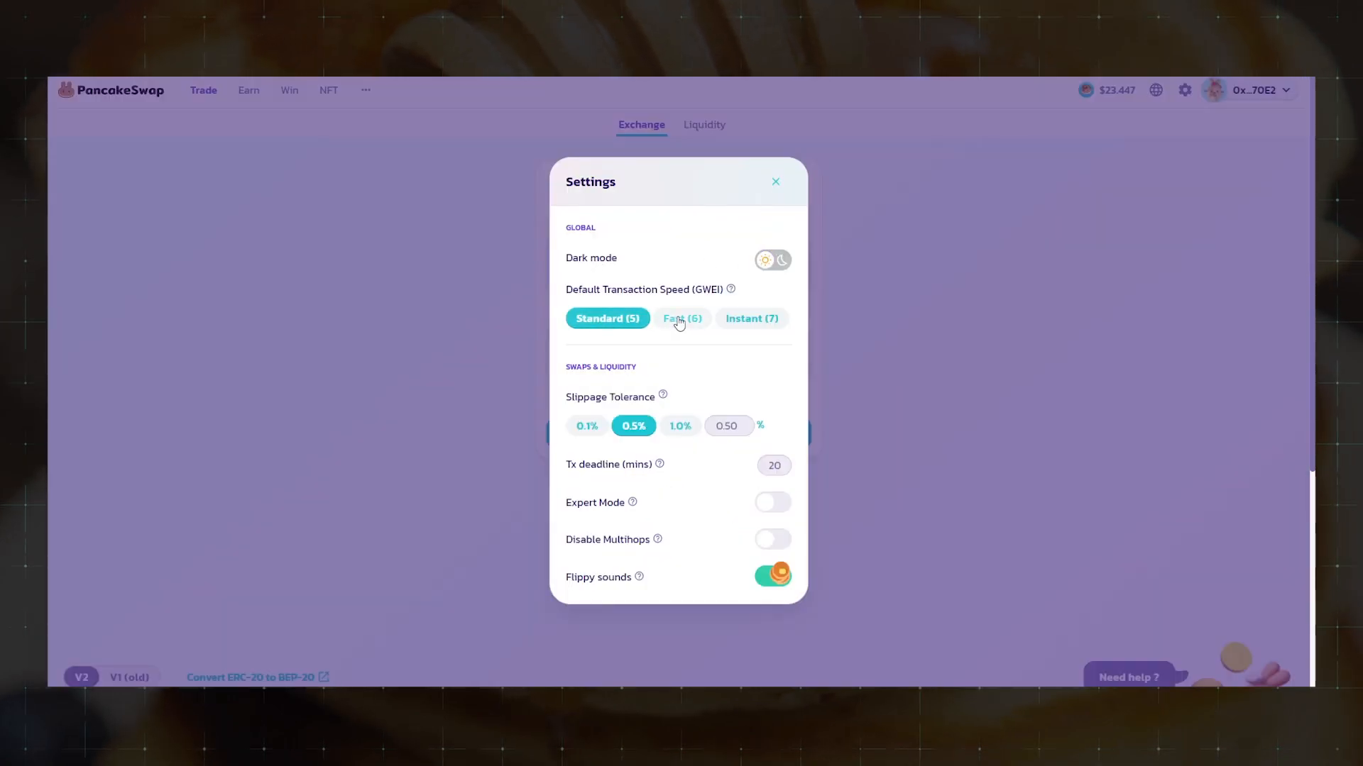
pyautogui.click(682, 319)
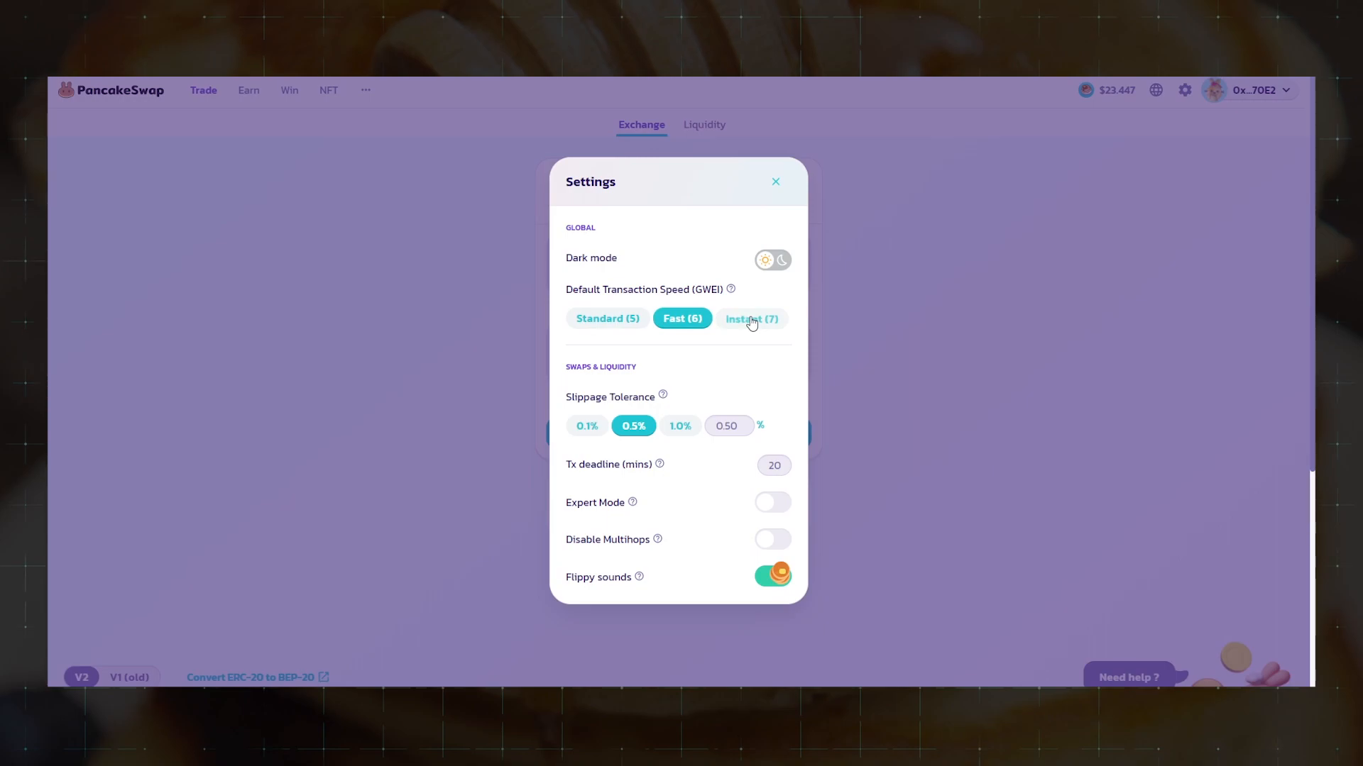
pyautogui.click(607, 319)
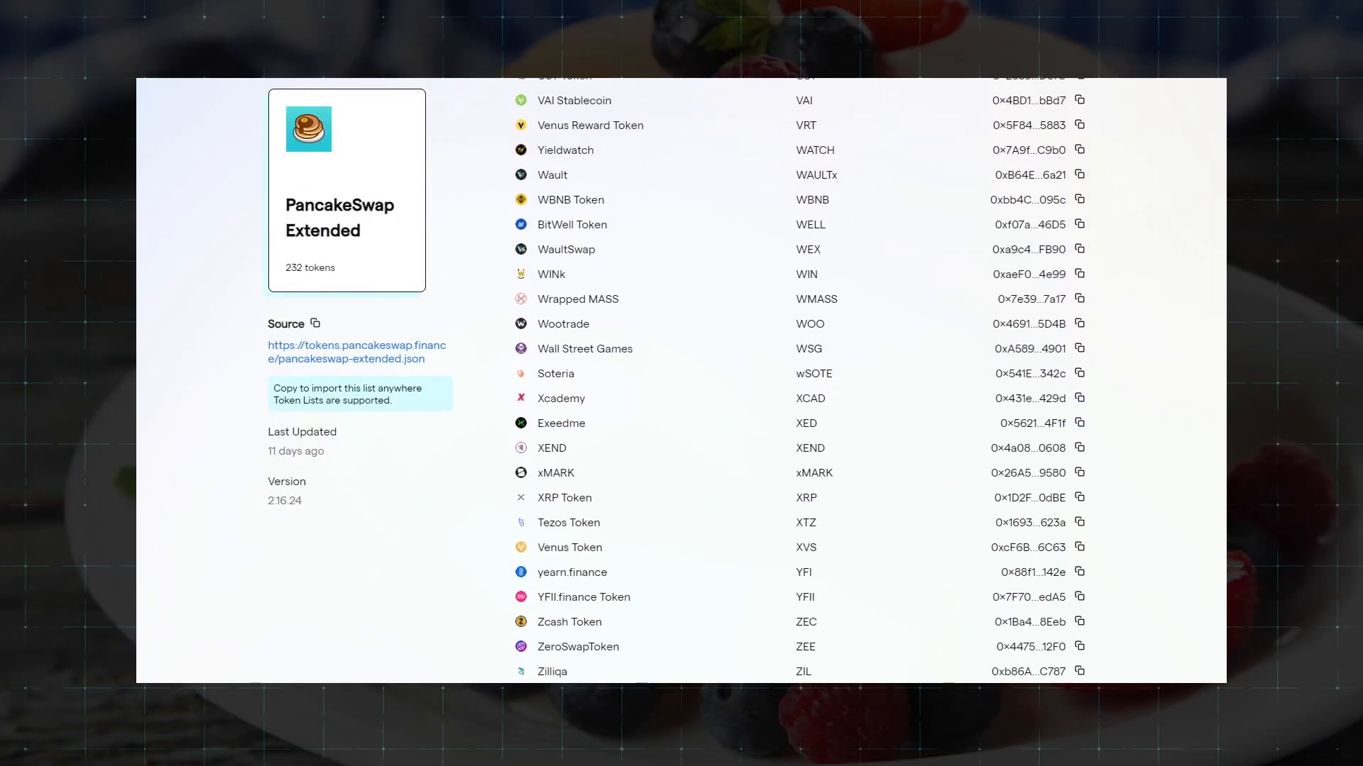
# Browse the Extended token list, then search CoinGecko for 'hotcr' and pick Hot Cross (HOTCROSS).
pyautogui.scroll(3)
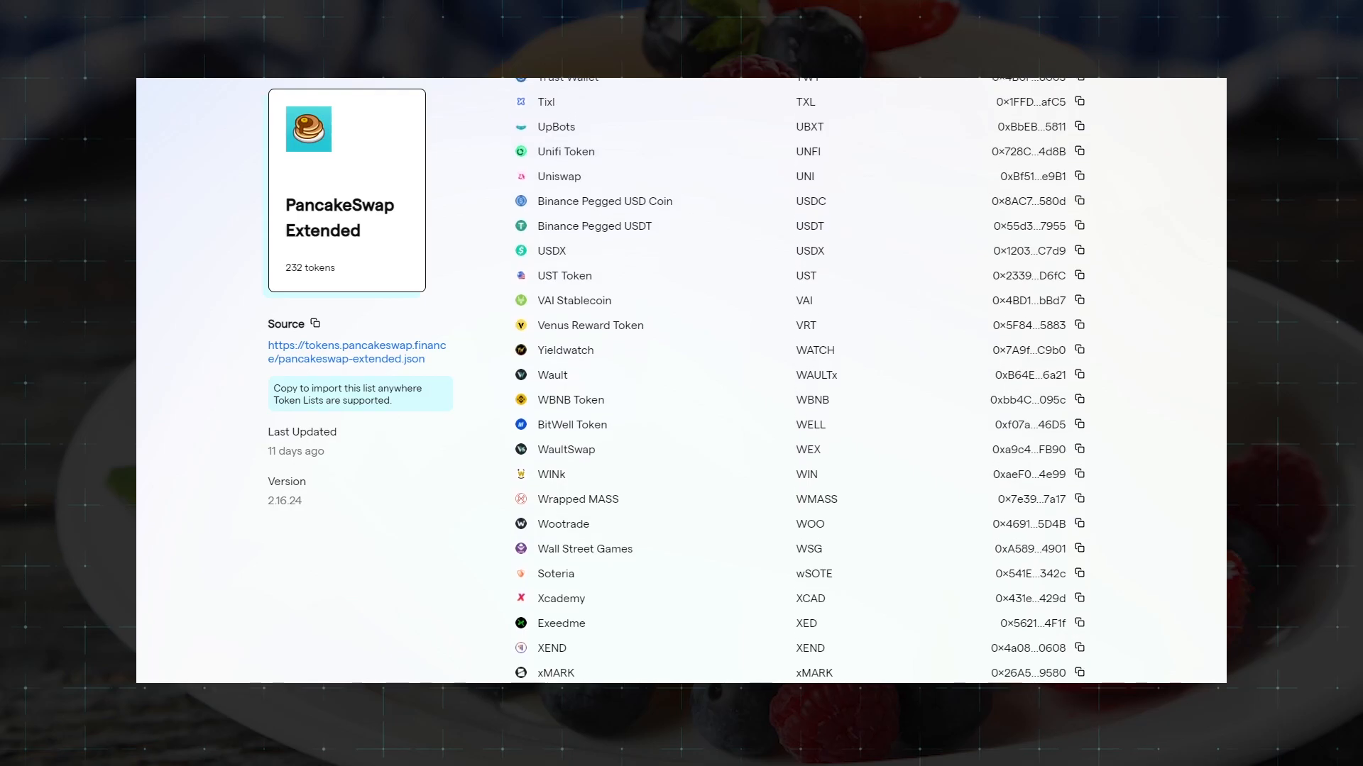
pyautogui.scroll(3)
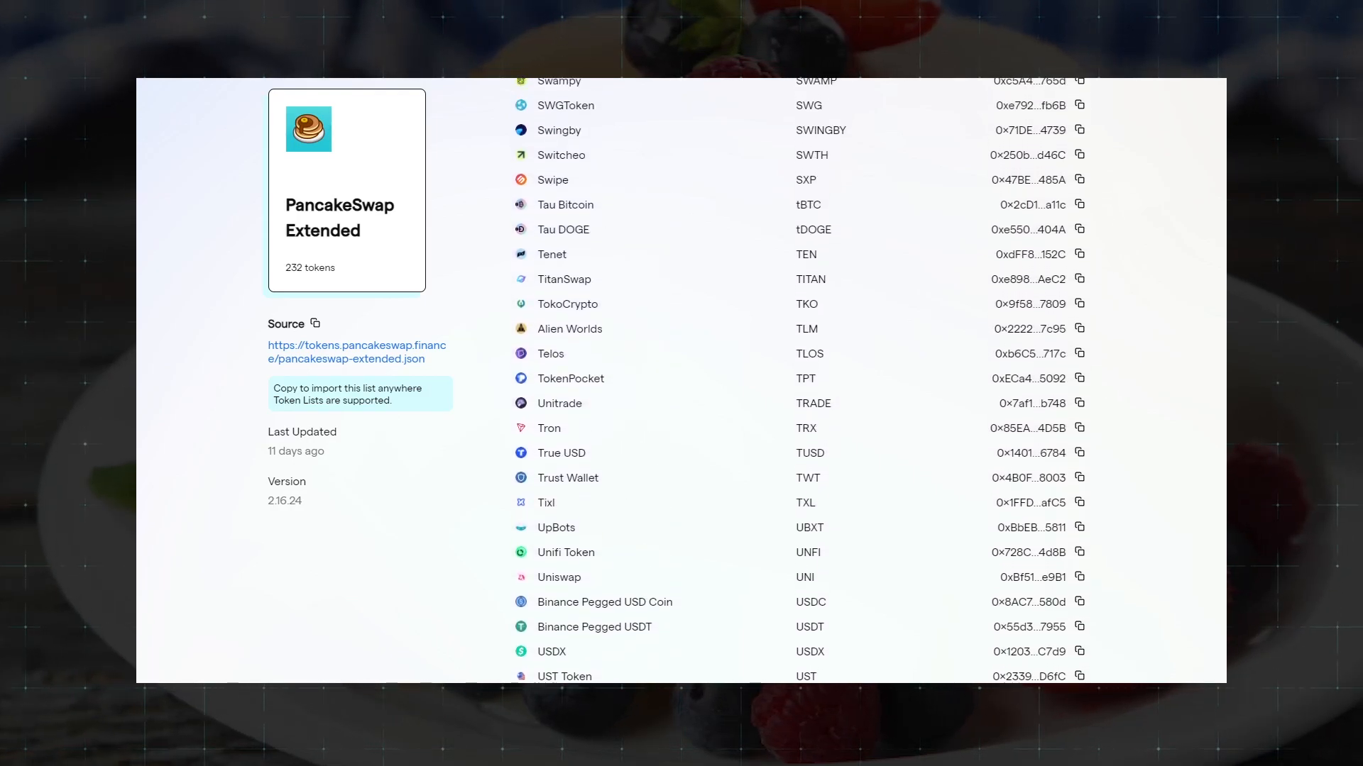
pyautogui.scroll(3)
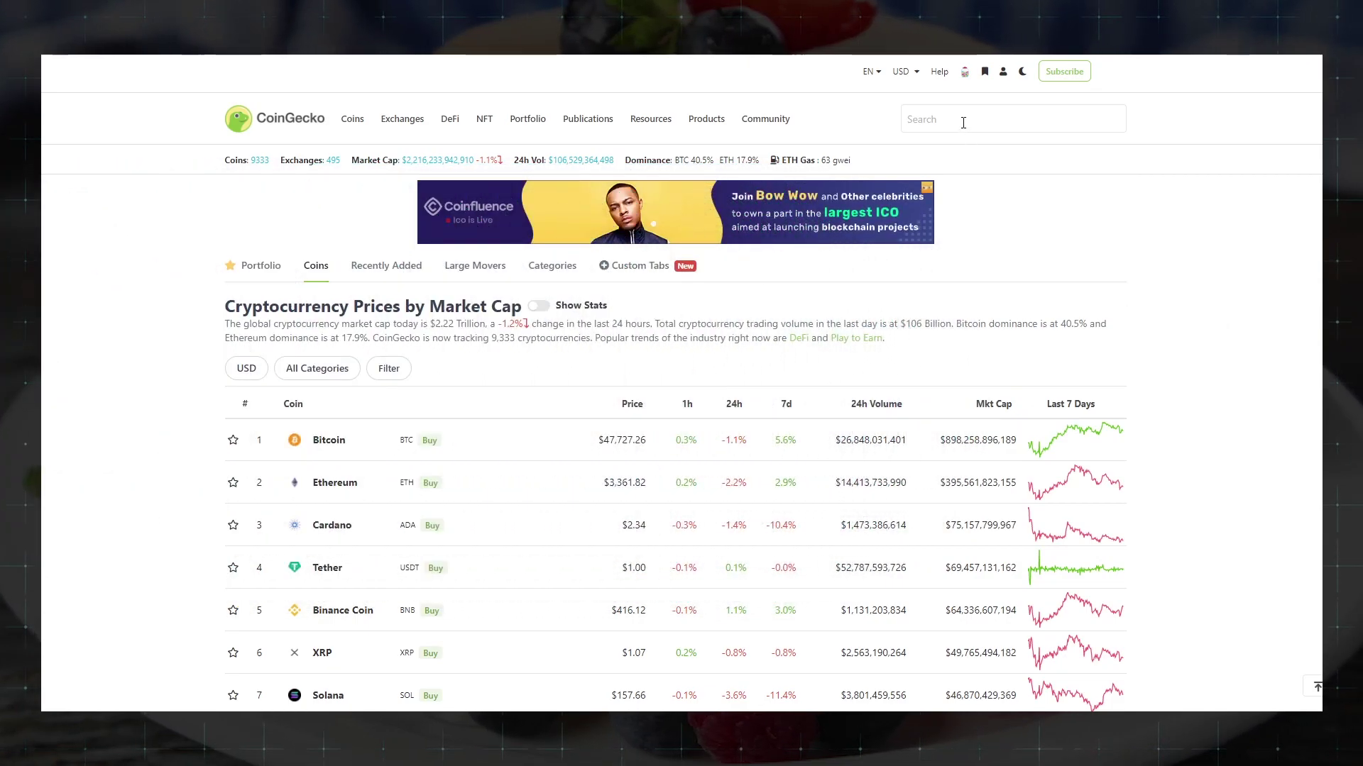
pyautogui.write('hotcr')
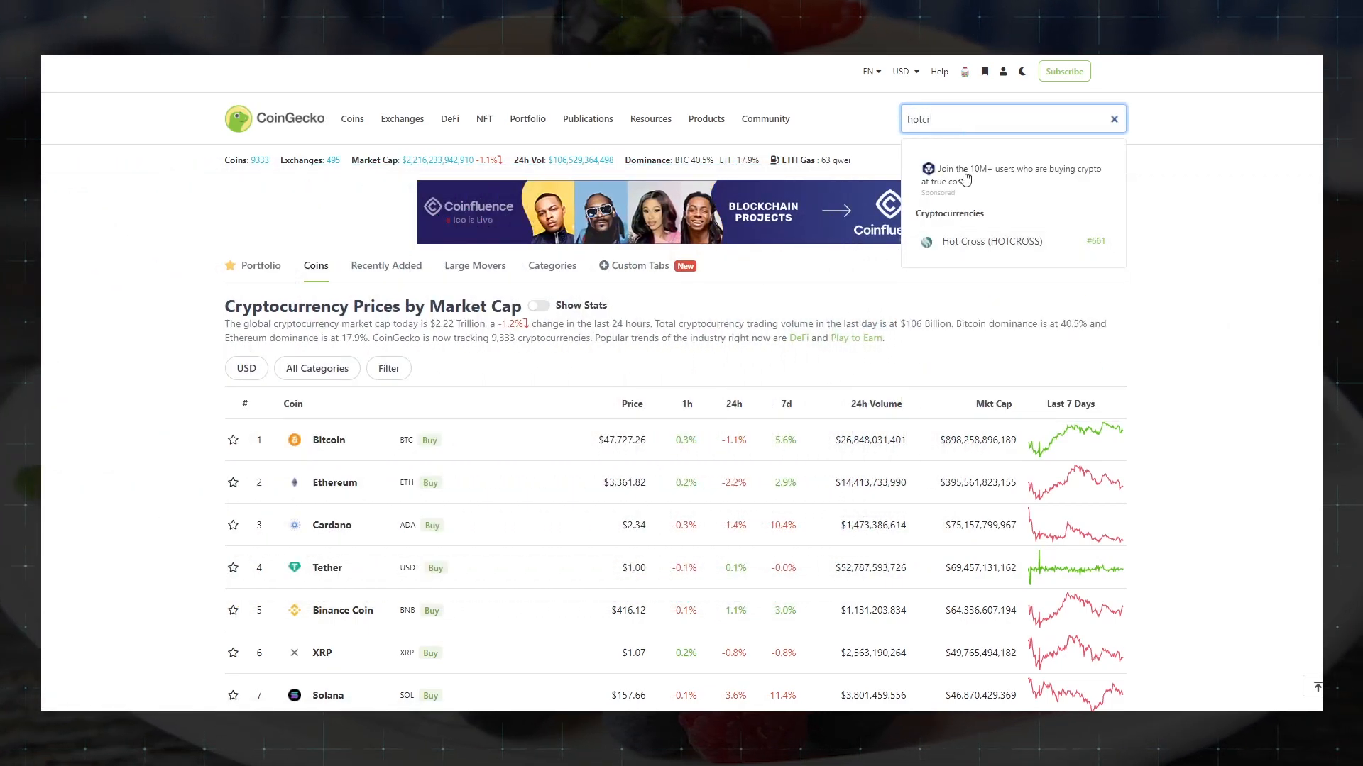
pyautogui.click(991, 241)
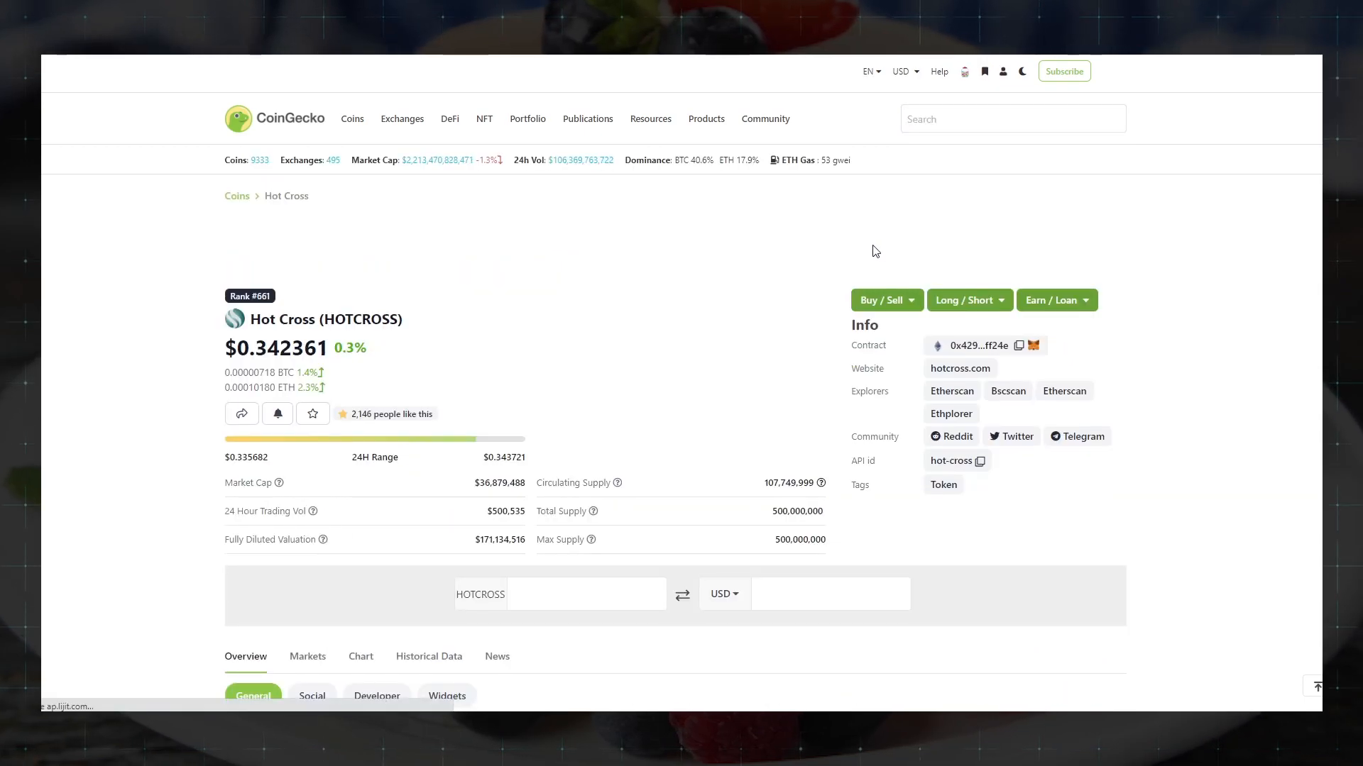
# Follow the Bscscan explorer link on the Hot Cross page to its BSC contract.
pyautogui.scroll(-3)
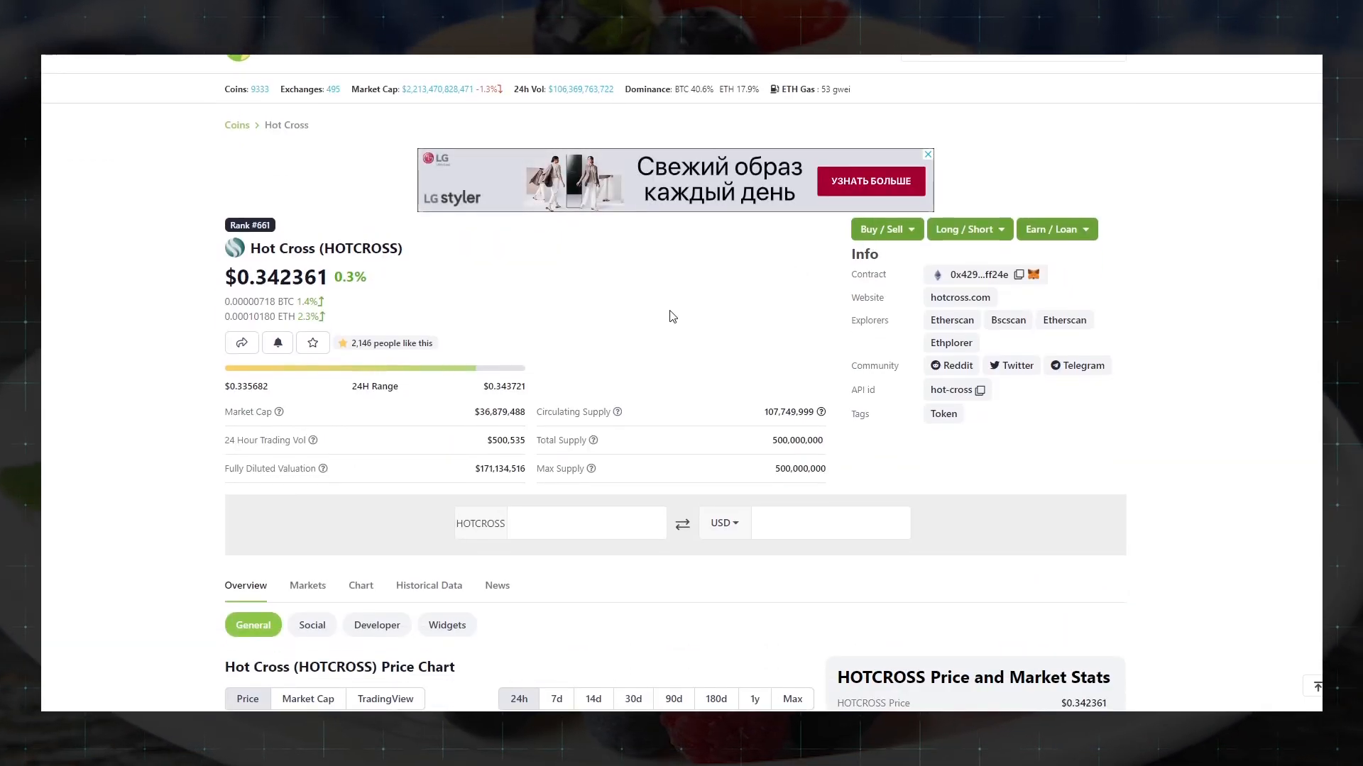
pyautogui.scroll(-3)
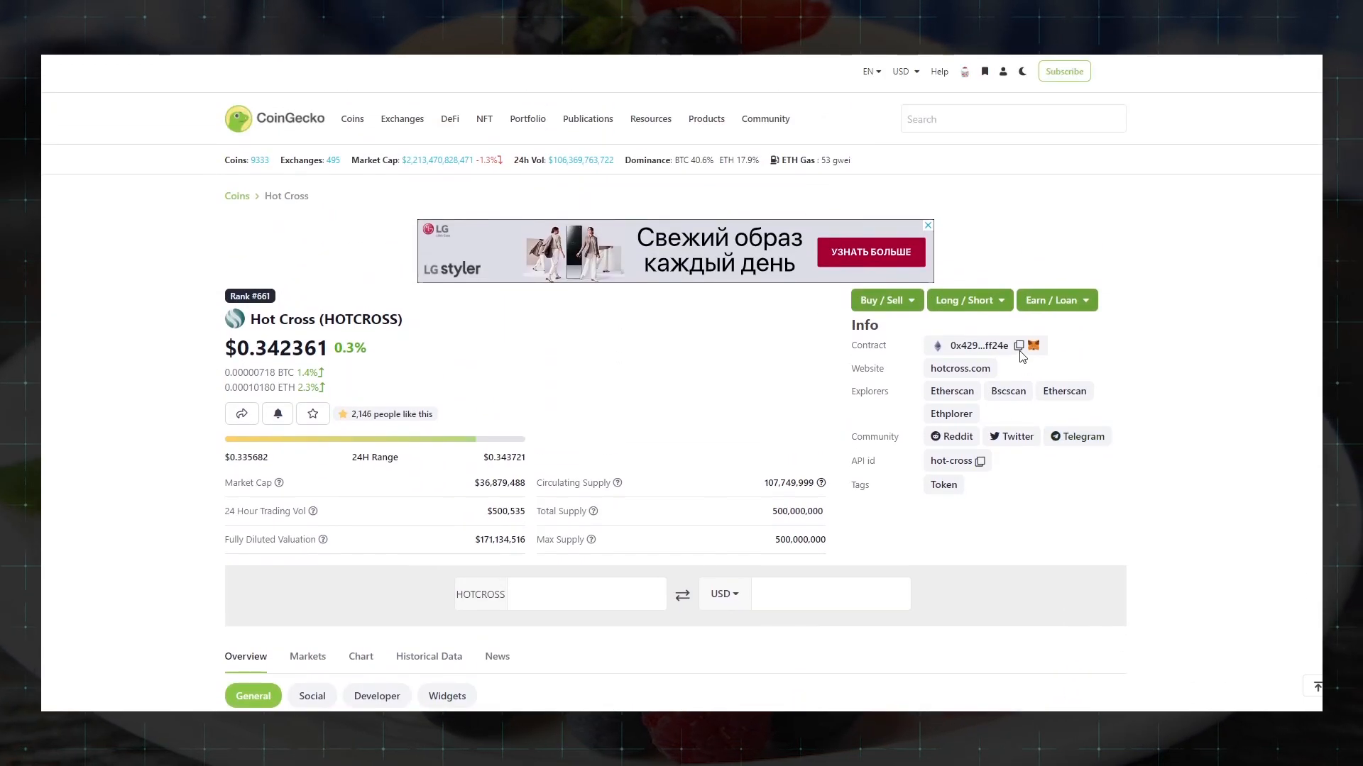
pyautogui.moveTo(1018, 346)
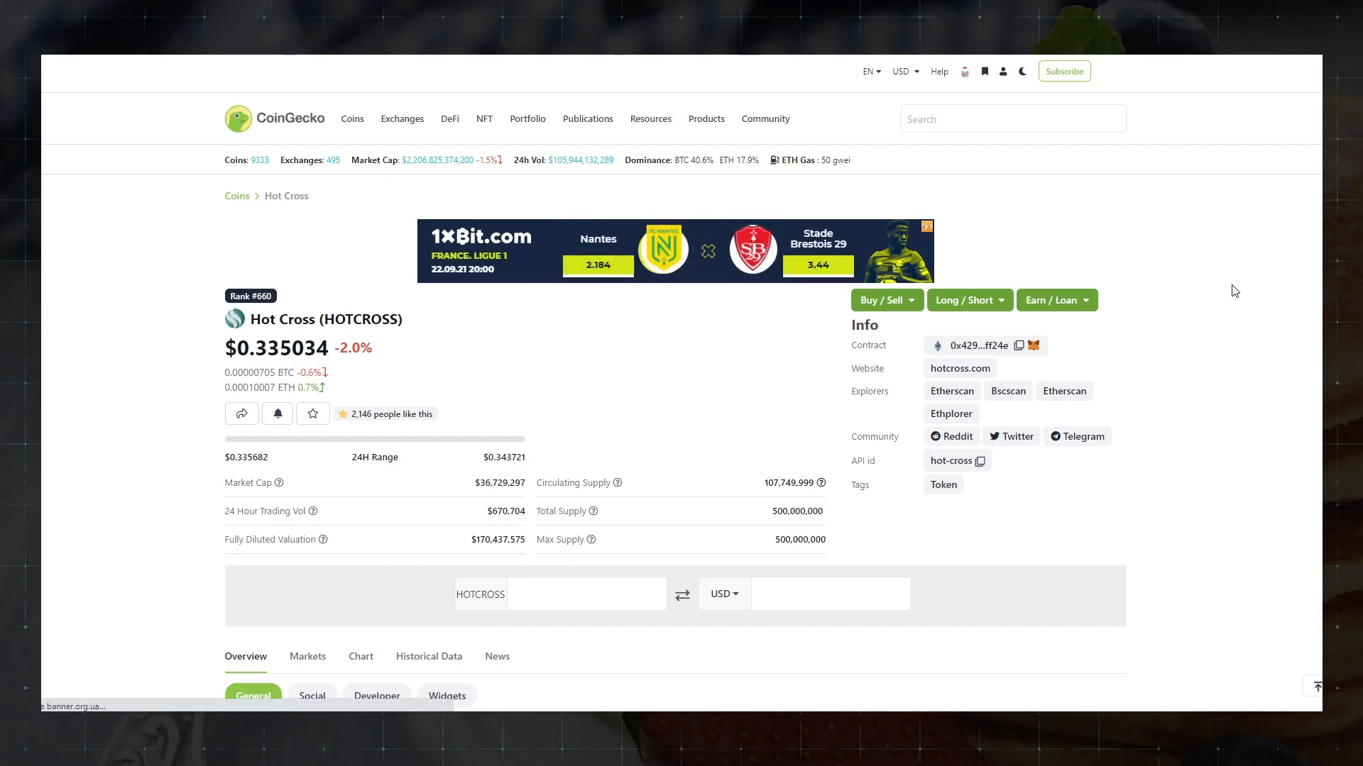
pyautogui.moveTo(1008, 395)
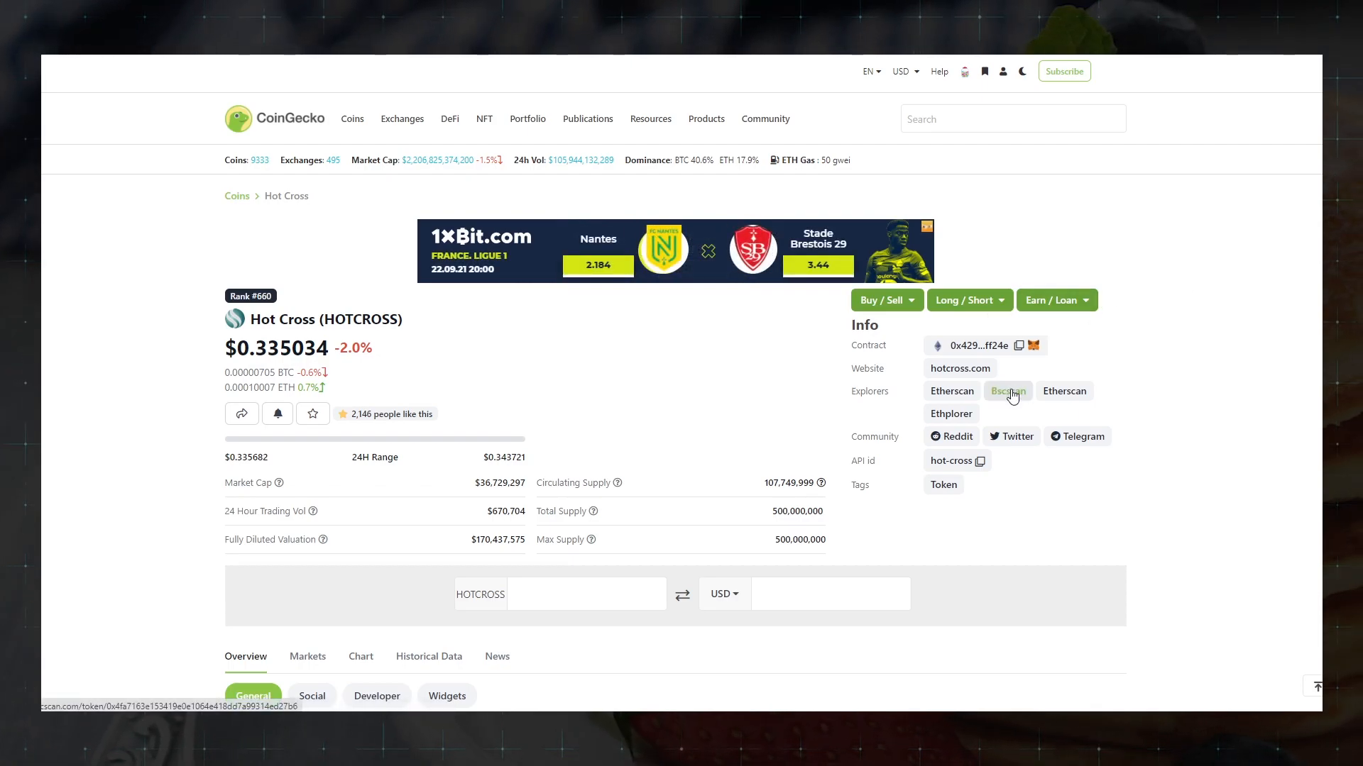
pyautogui.click(1007, 391)
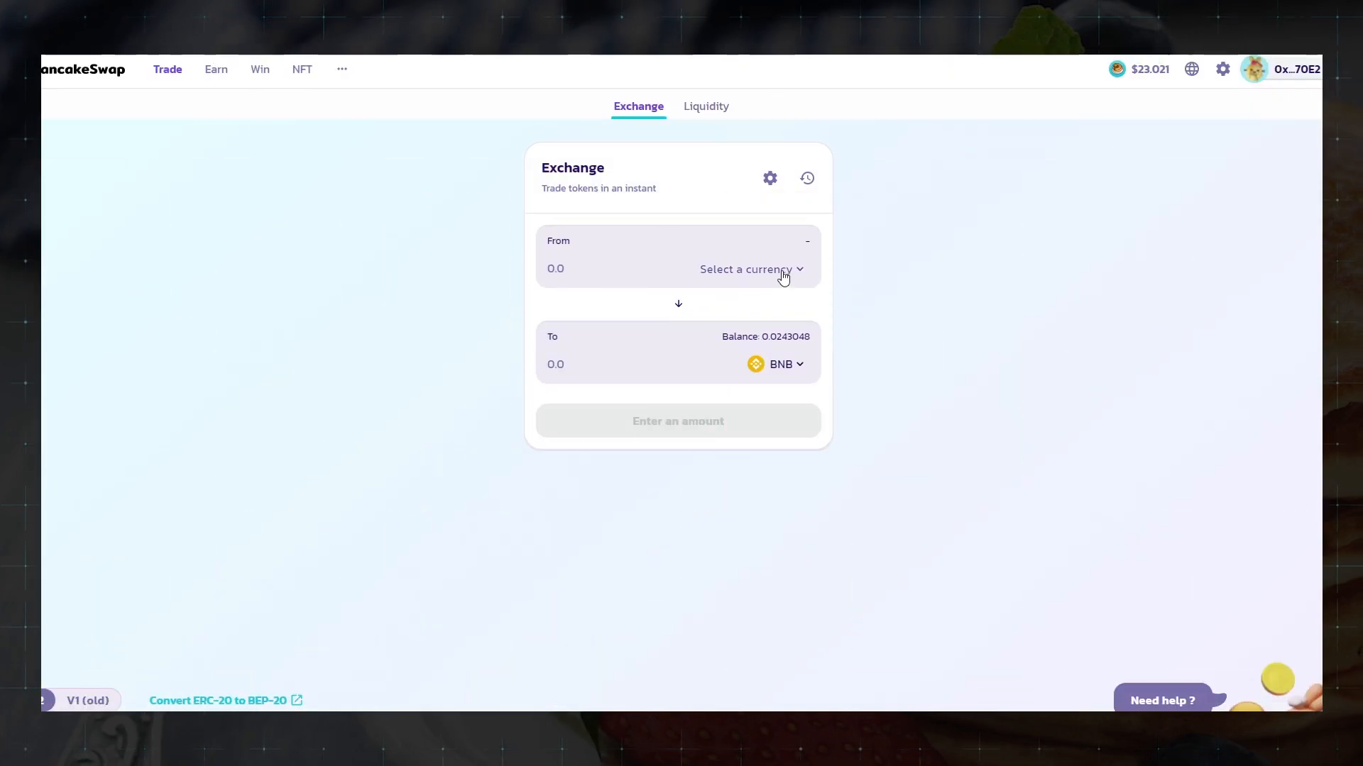
# Import Hot Cross (HOTCROSS) by contract address, acknowledging the arbitrary-token risk.
pyautogui.click(746, 269)
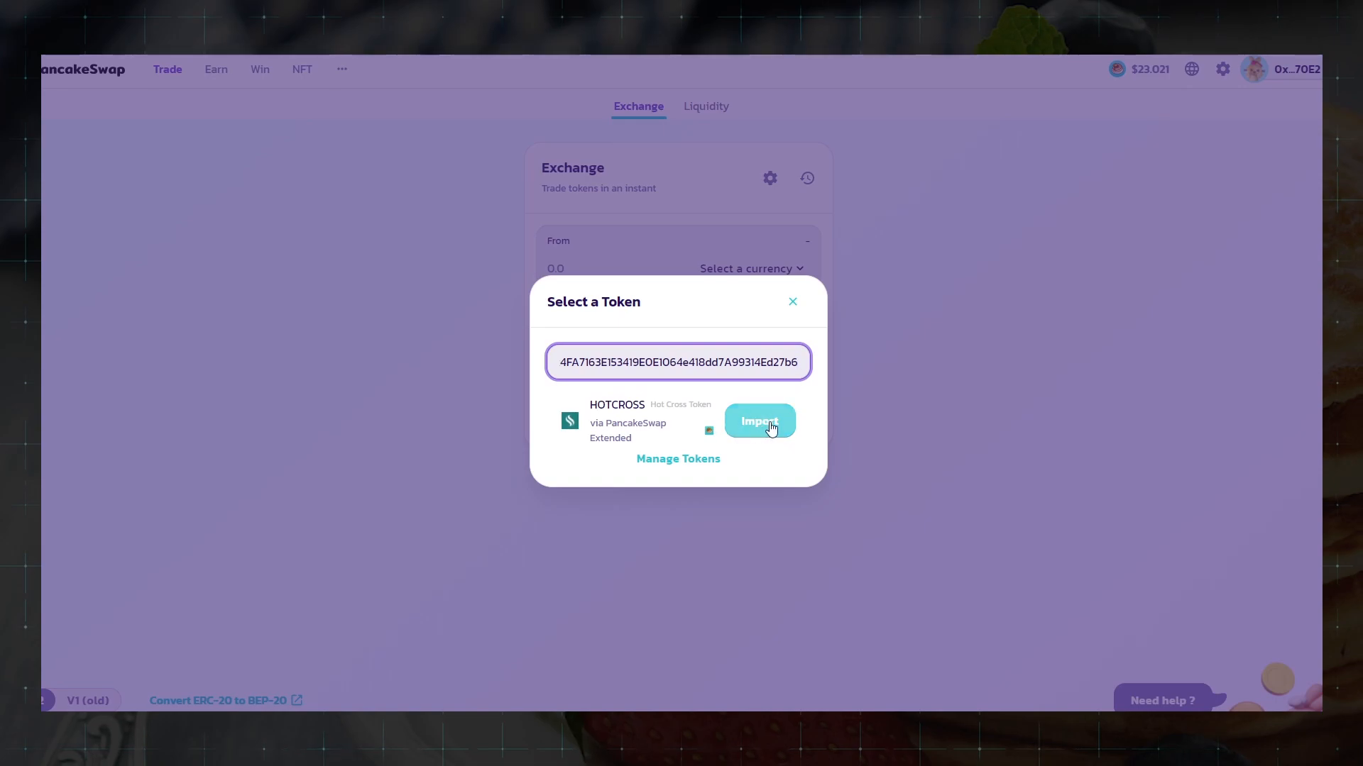
pyautogui.click(759, 420)
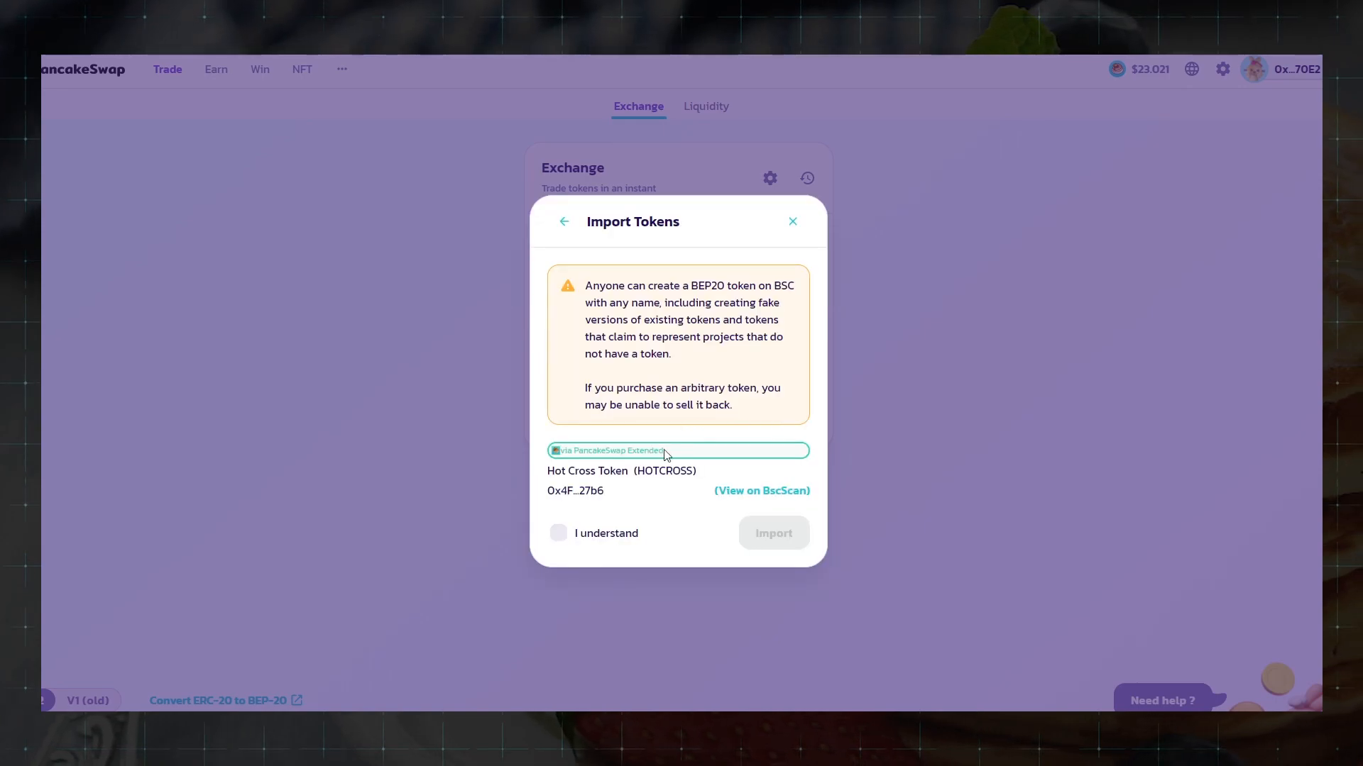
pyautogui.click(558, 533)
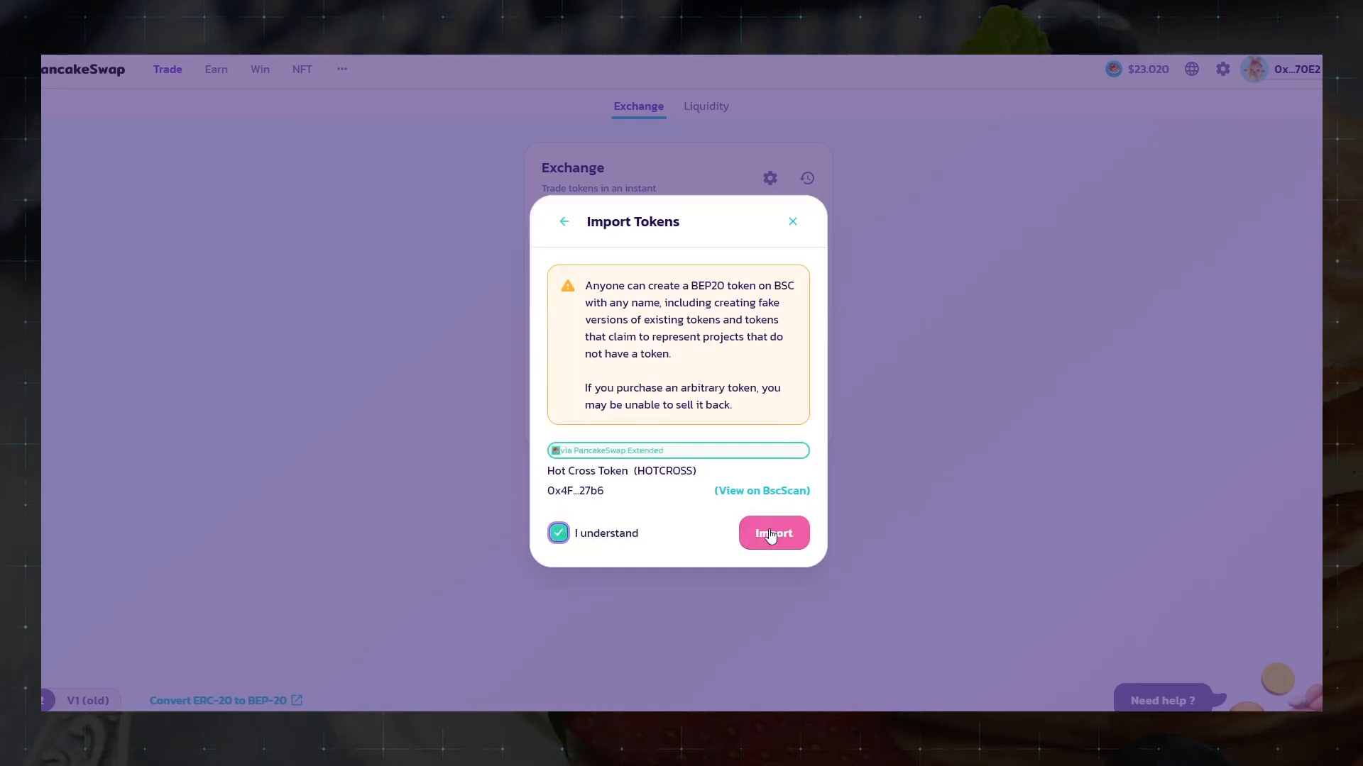
pyautogui.click(774, 533)
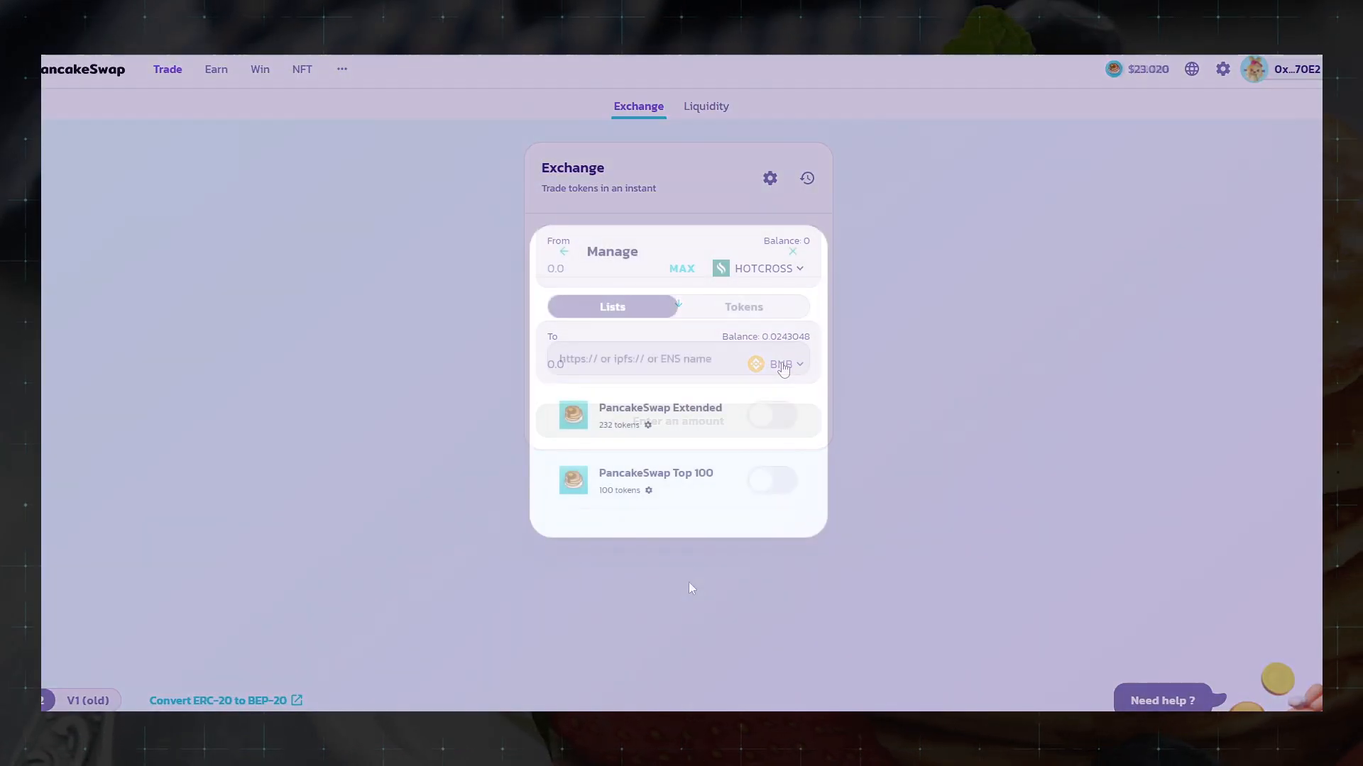
# Check HOTCROSS under Manage > Tokens and leave it as the receiving token.
pyautogui.click(744, 307)
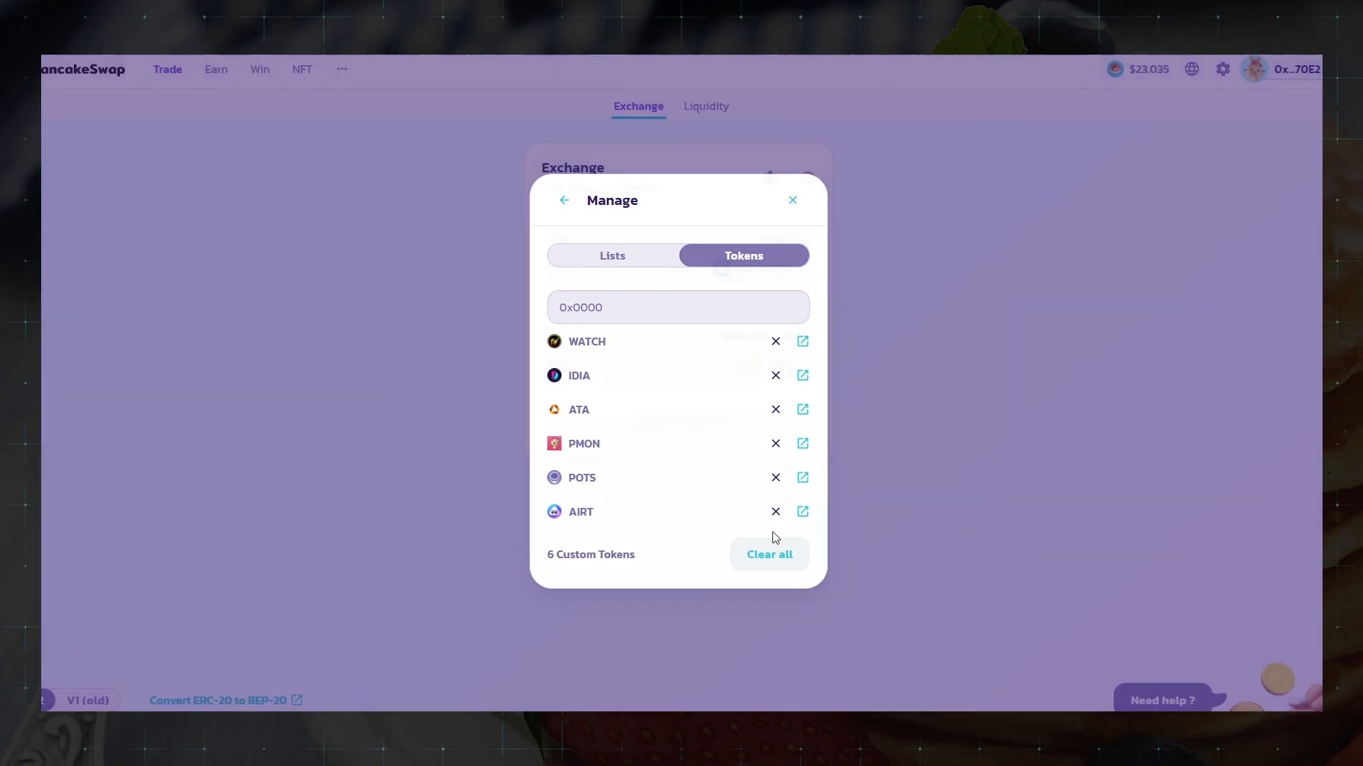
pyautogui.click(792, 200)
pyautogui.write('0')
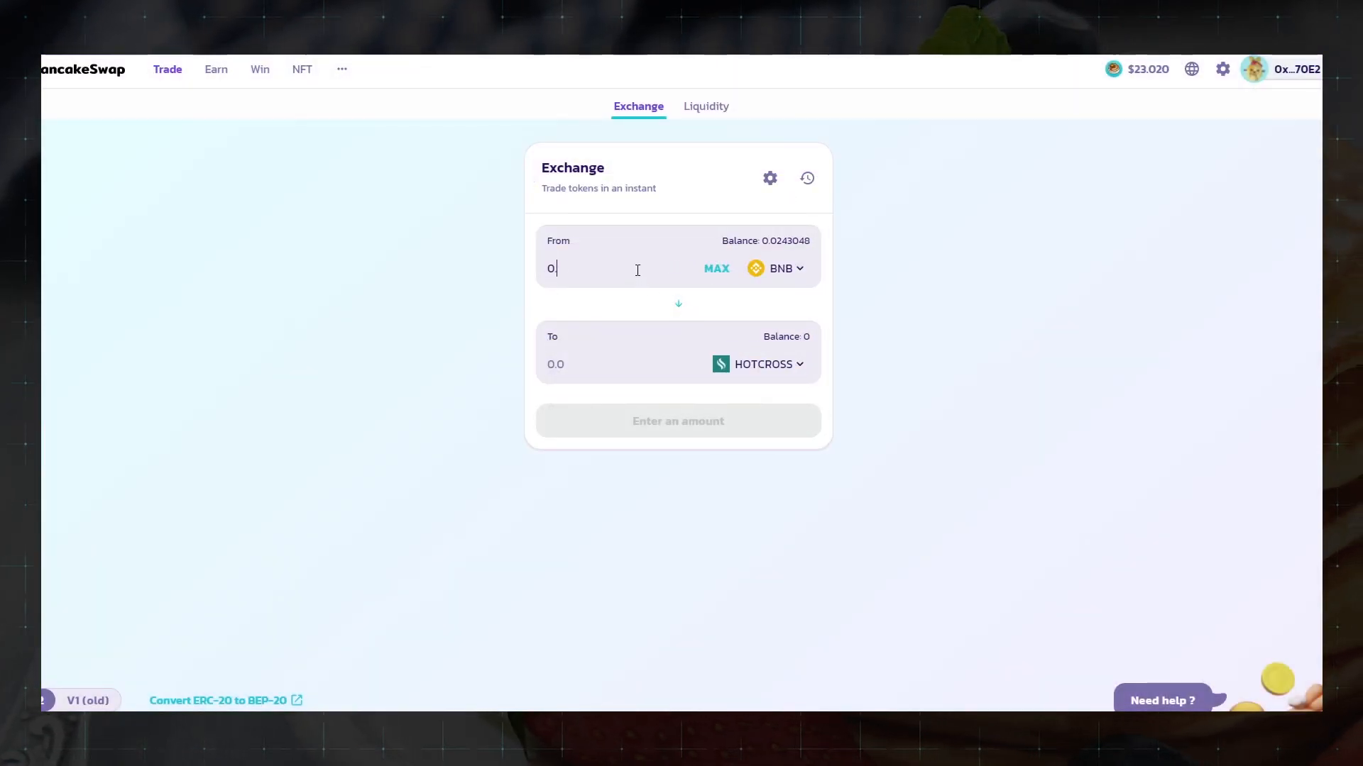
# Enter 0.01 BNB to get a quote of about 12.3241 HOTCROSS.
pyautogui.write('.01')
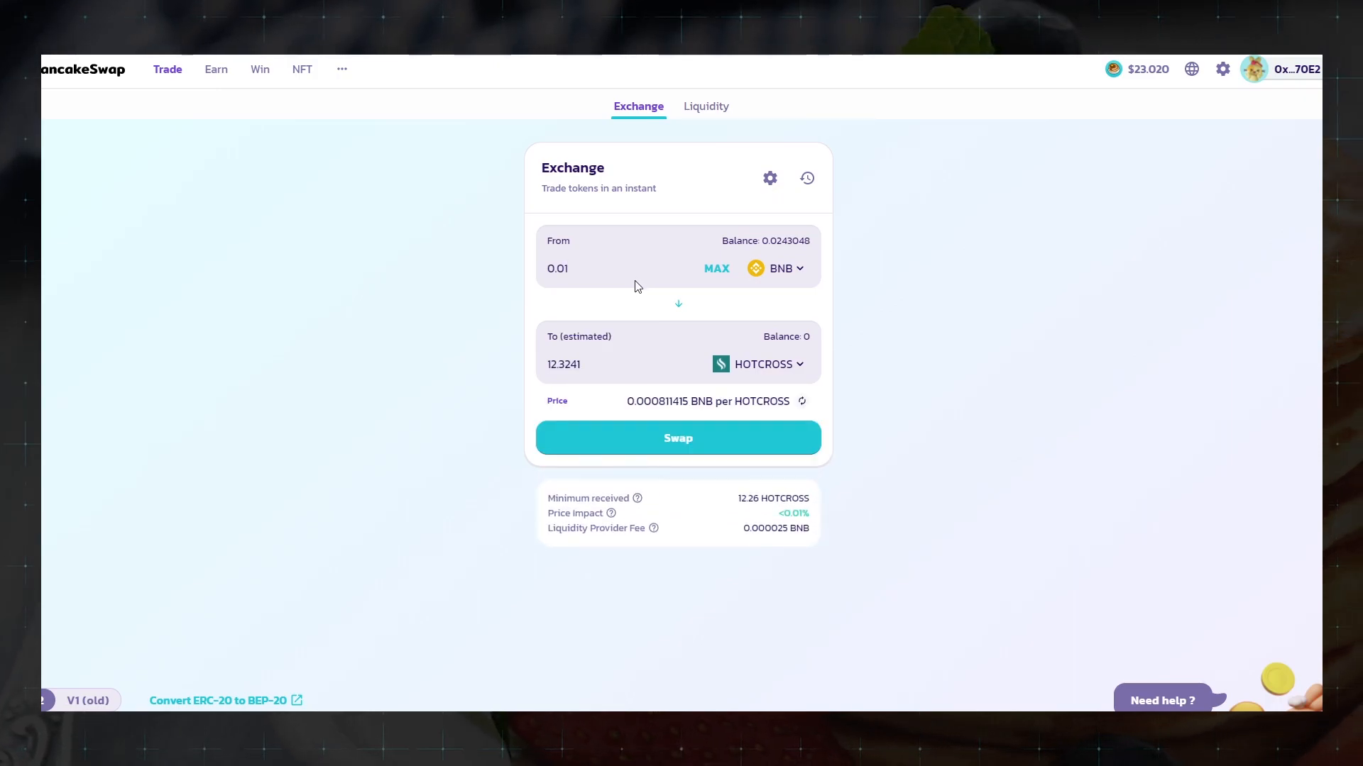
pyautogui.moveTo(655, 505)
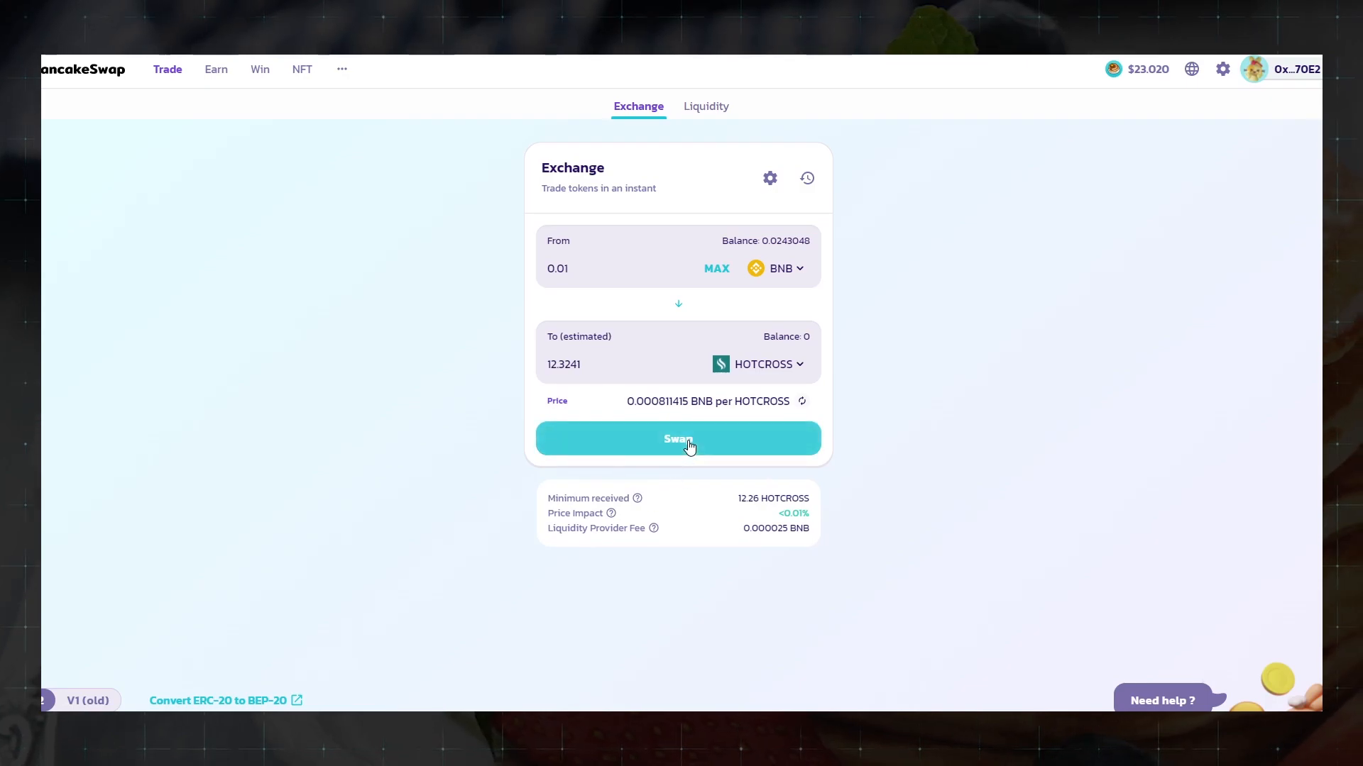
# Swap and Confirm Swap for 0.01 BNB to 12.3241 HOTCROSS, awaiting MetaMask approval.
pyautogui.click(678, 439)
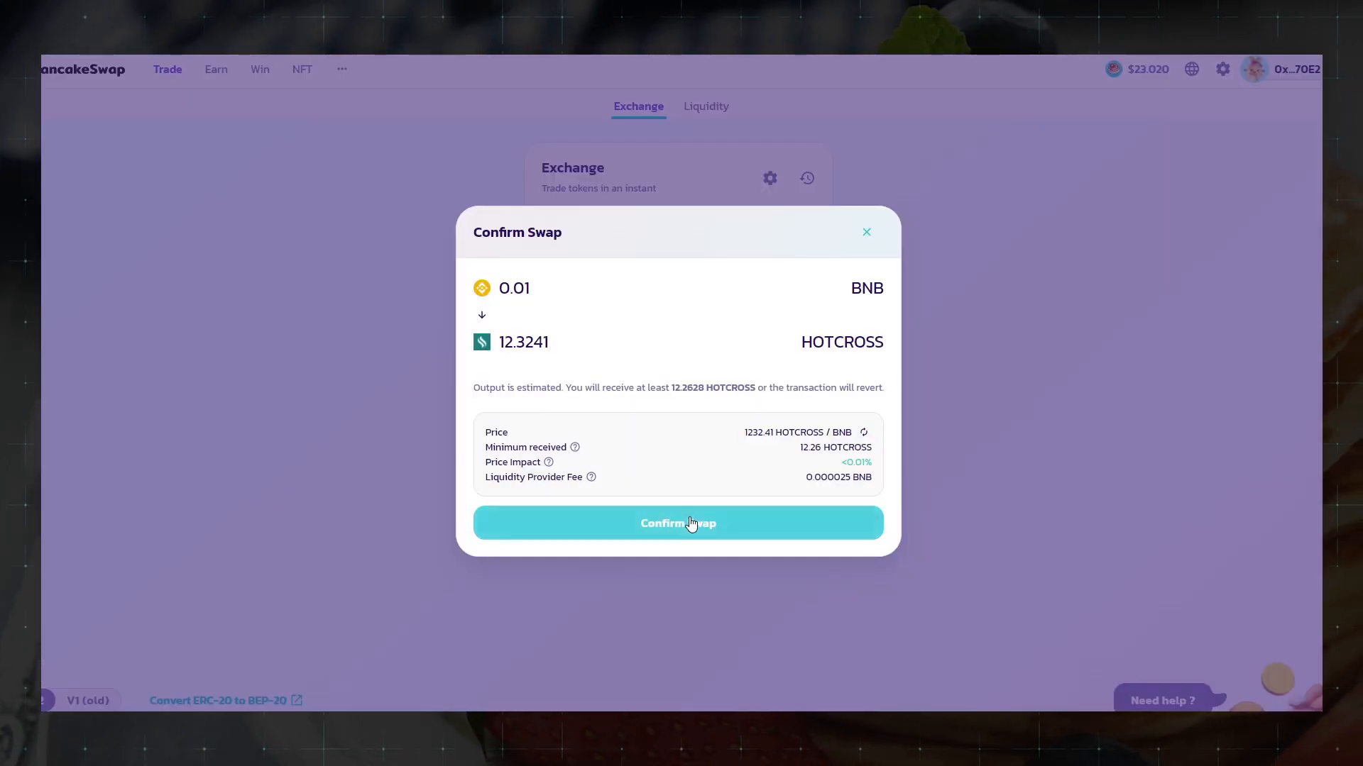
pyautogui.click(677, 523)
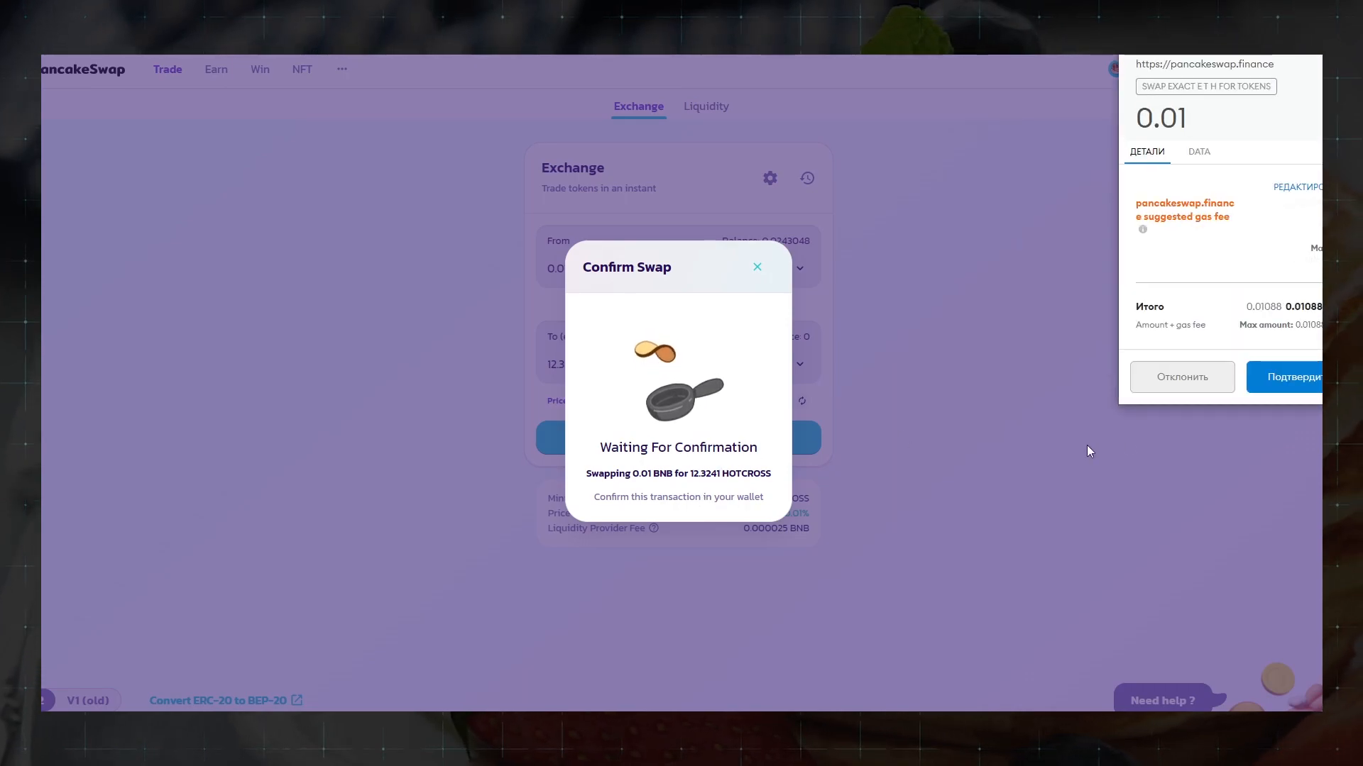
pyautogui.click(1294, 377)
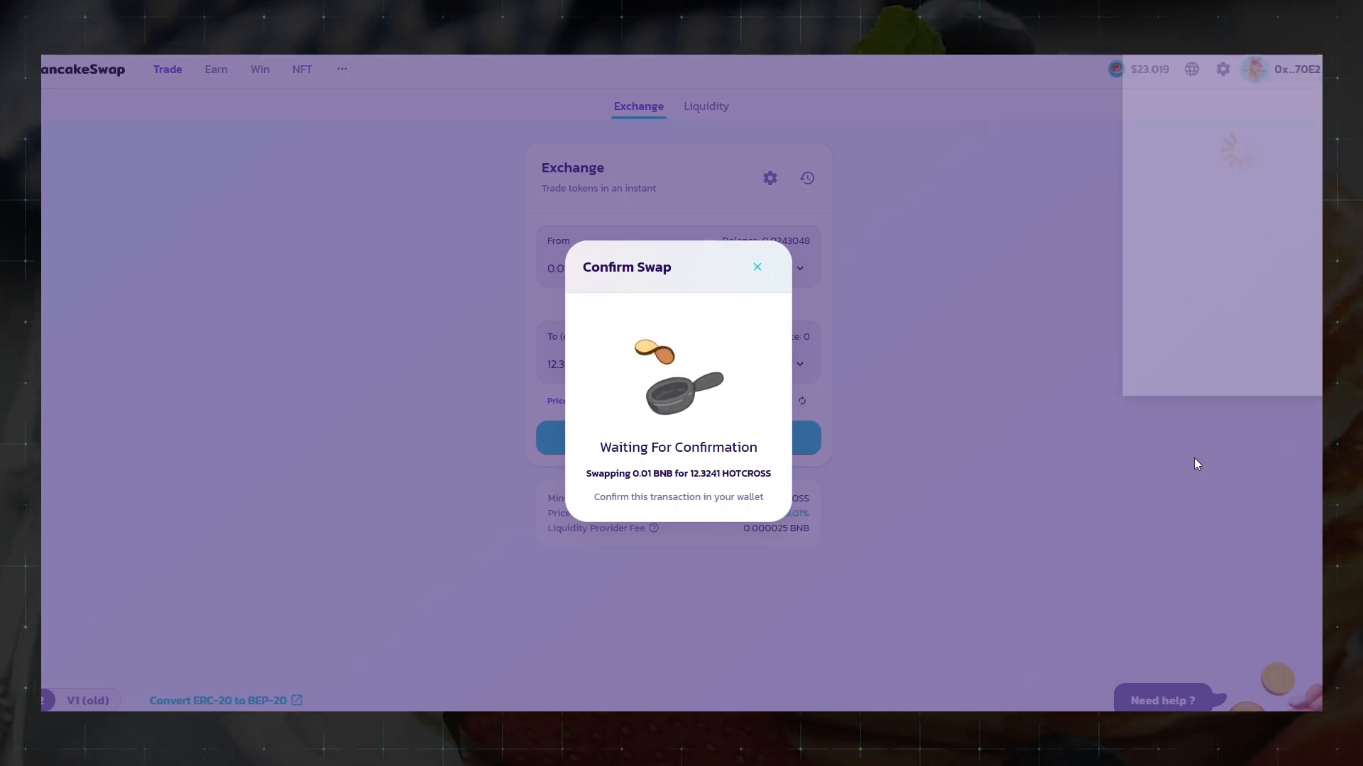